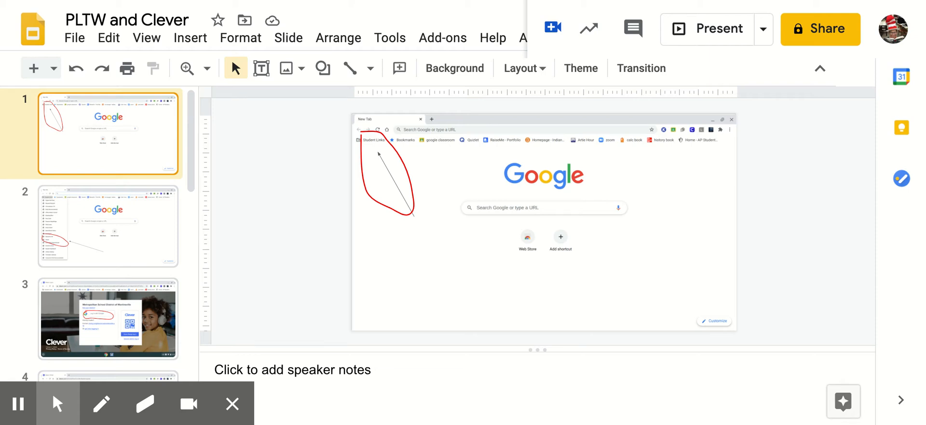
Present the PLTW and Clever deck full screen from slide 1
click(708, 29)
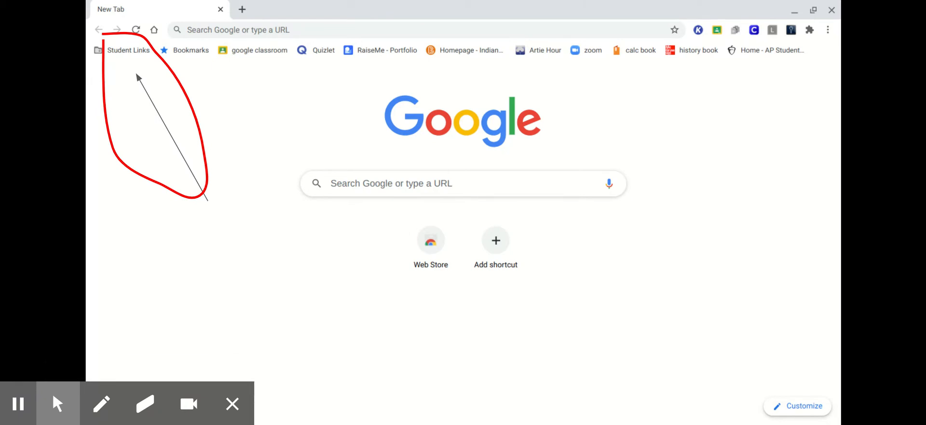
mouse_move(520, 122)
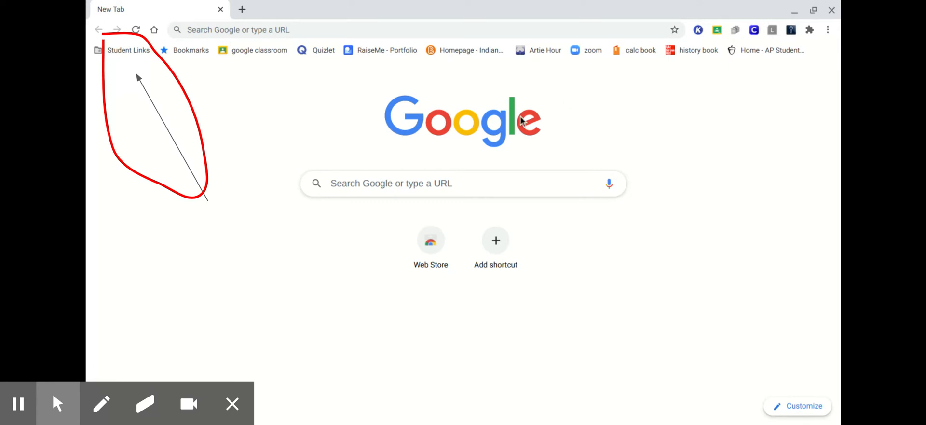
mouse_move(232, 141)
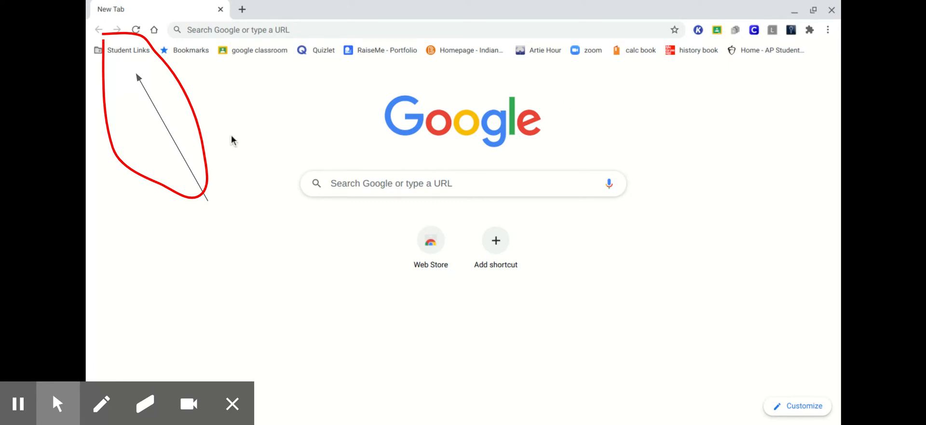
mouse_move(216, 132)
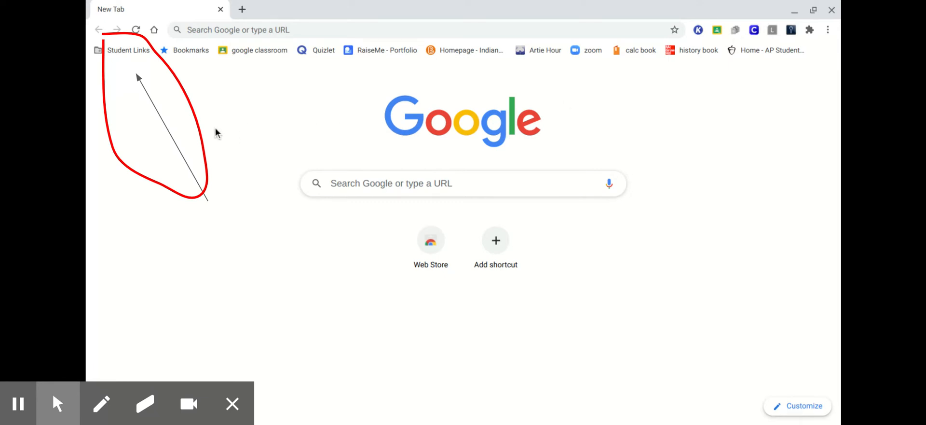
mouse_move(140, 64)
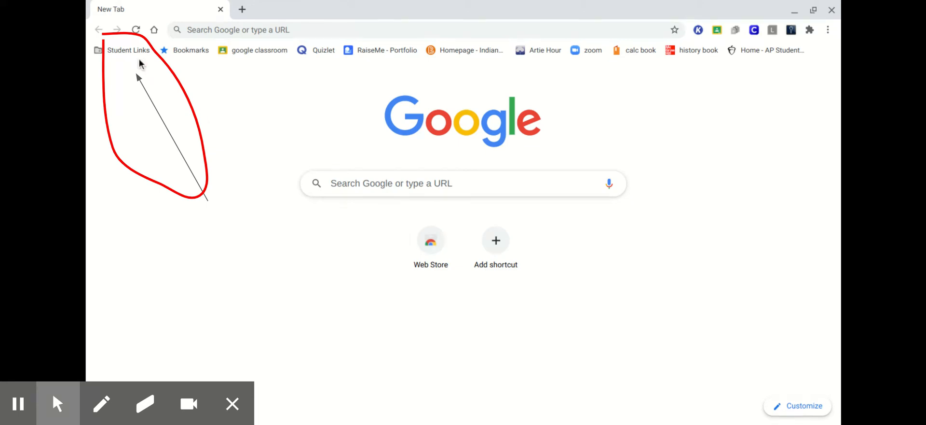
mouse_move(124, 62)
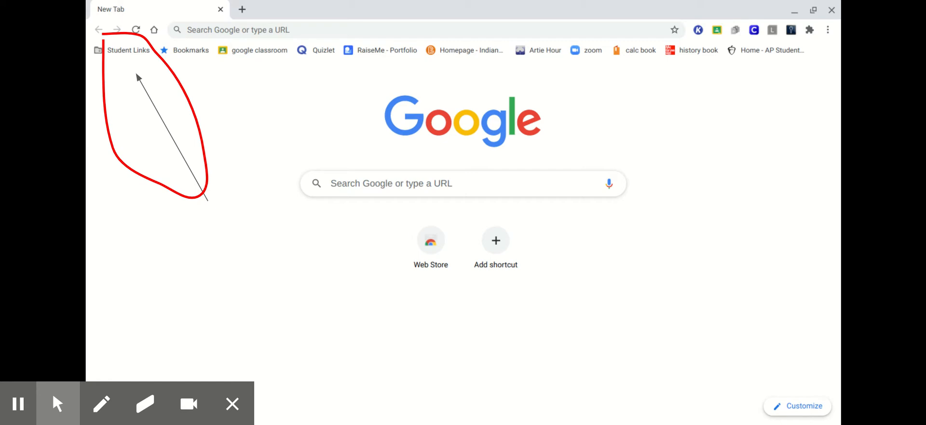
Advance past the Student Links bookmarks slide to the Clever login slide
click(129, 50)
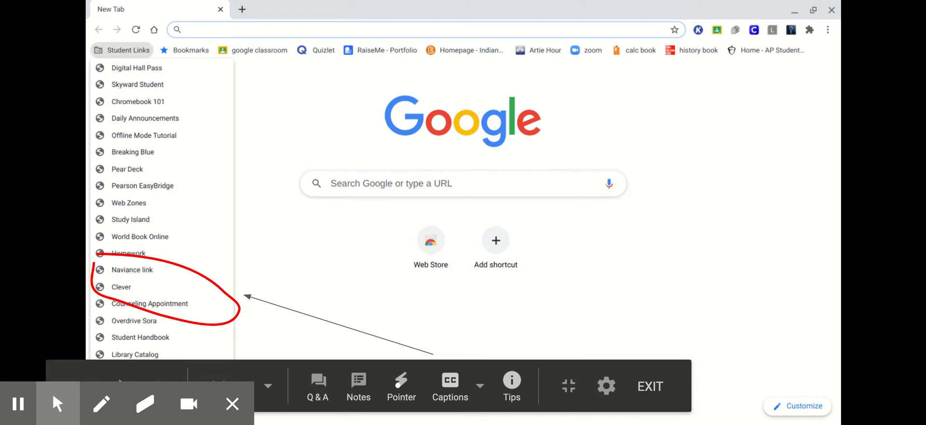
click(121, 287)
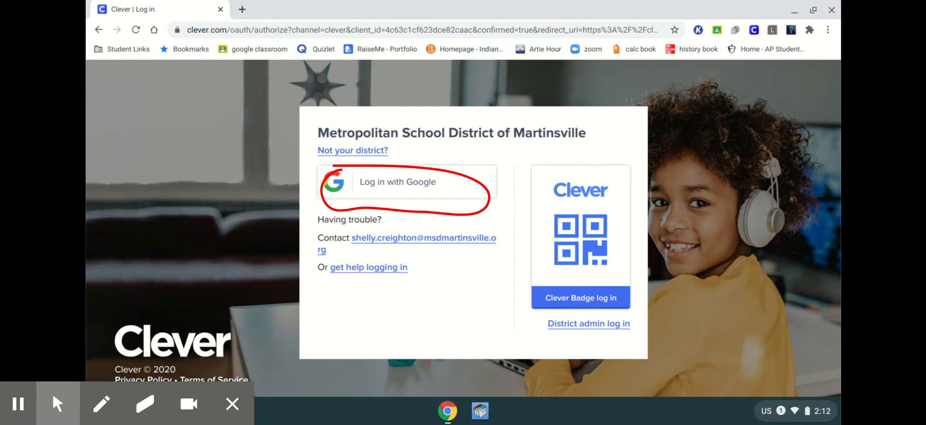
click(398, 181)
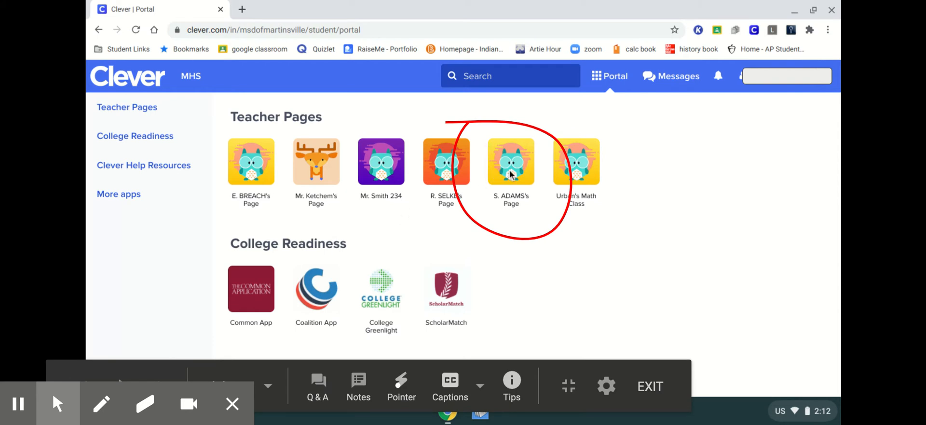
click(511, 162)
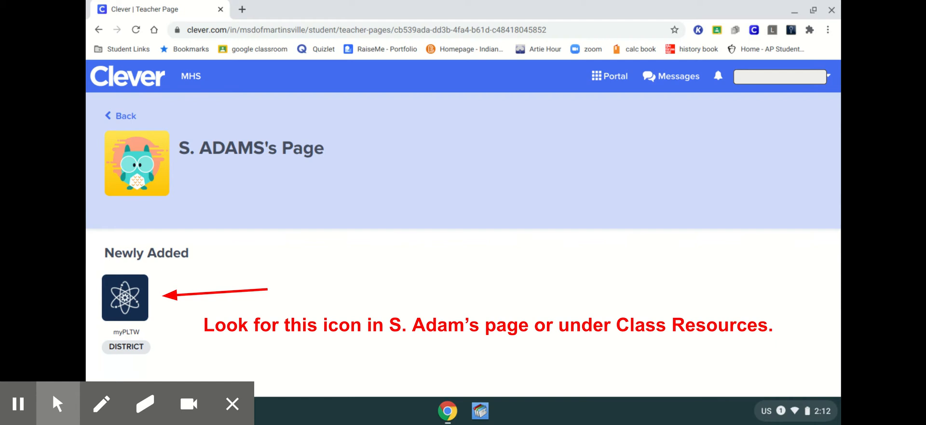
click(124, 297)
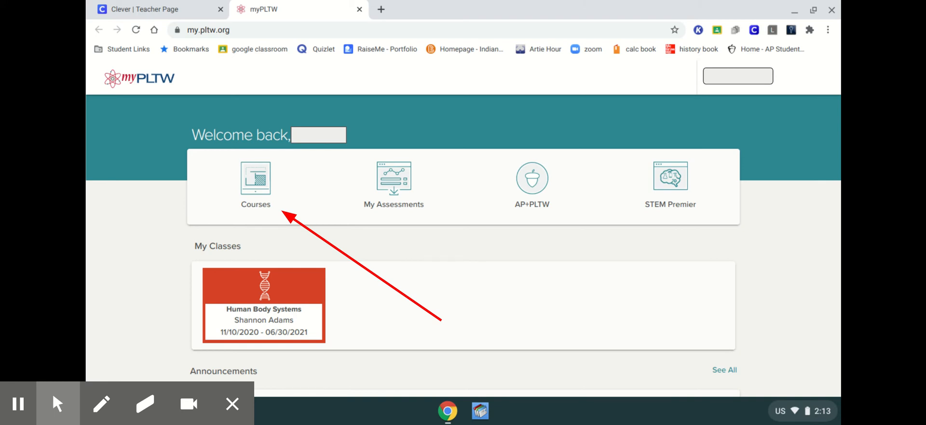
Advance through the Course Library slide to the PLTW Biomedical Science collection slide
click(256, 179)
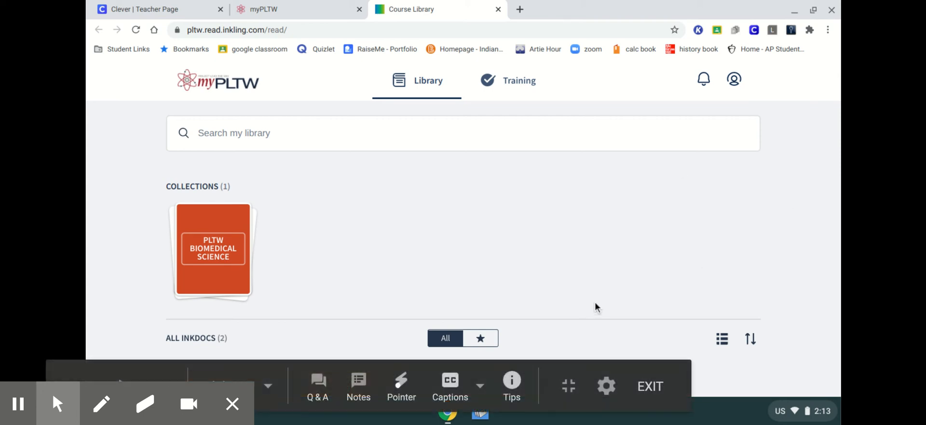
mouse_move(253, 316)
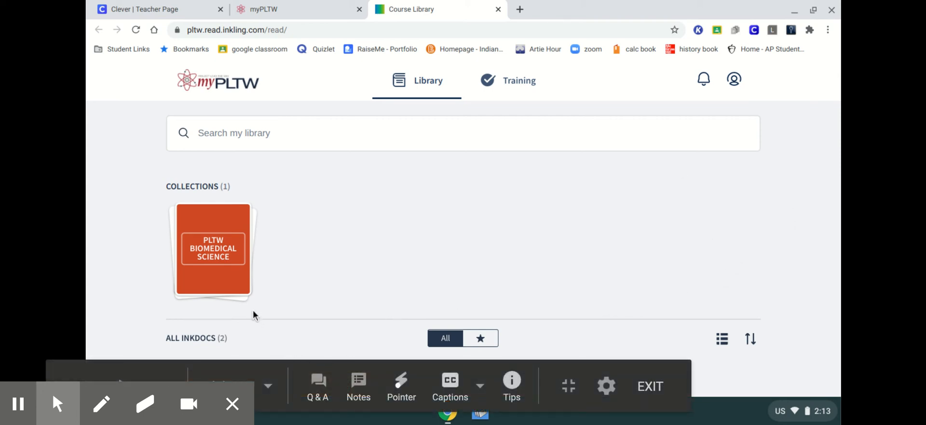
mouse_move(112, 167)
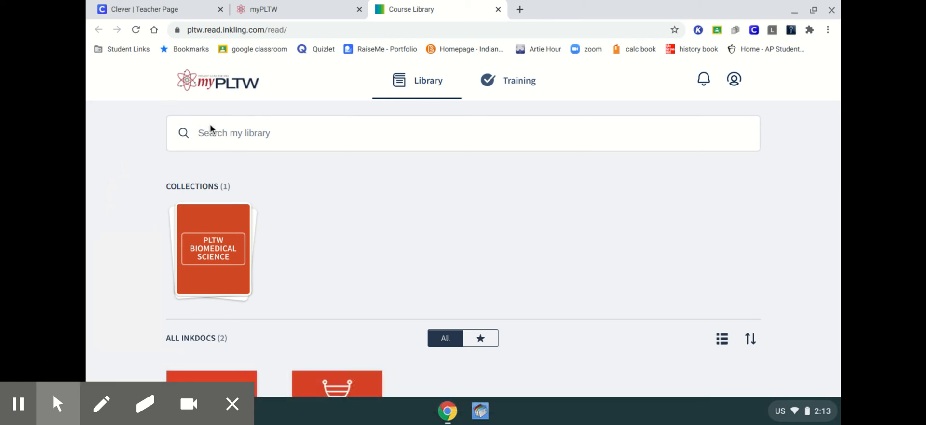
click(213, 251)
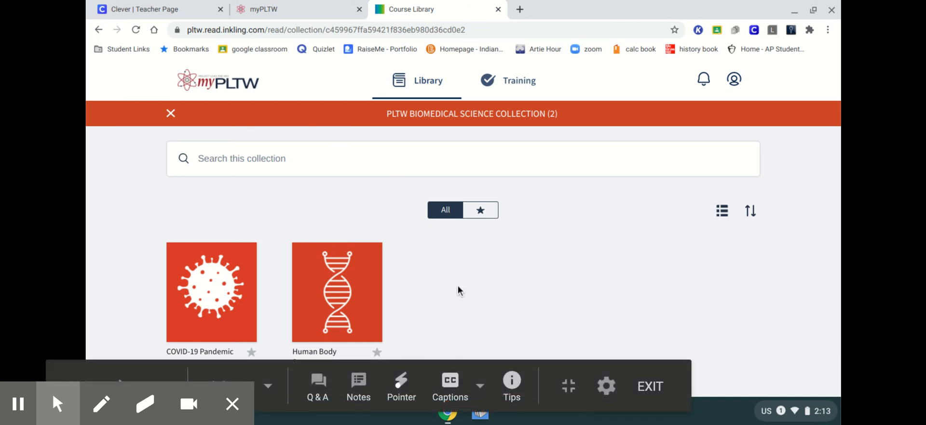
mouse_move(256, 205)
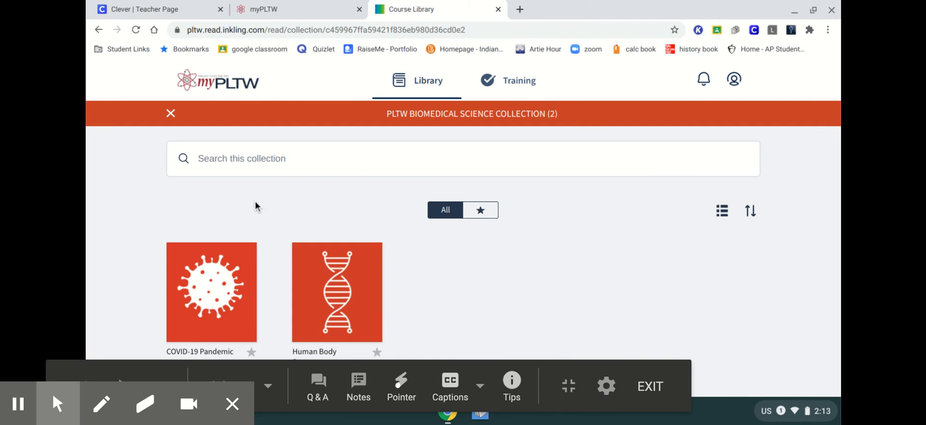